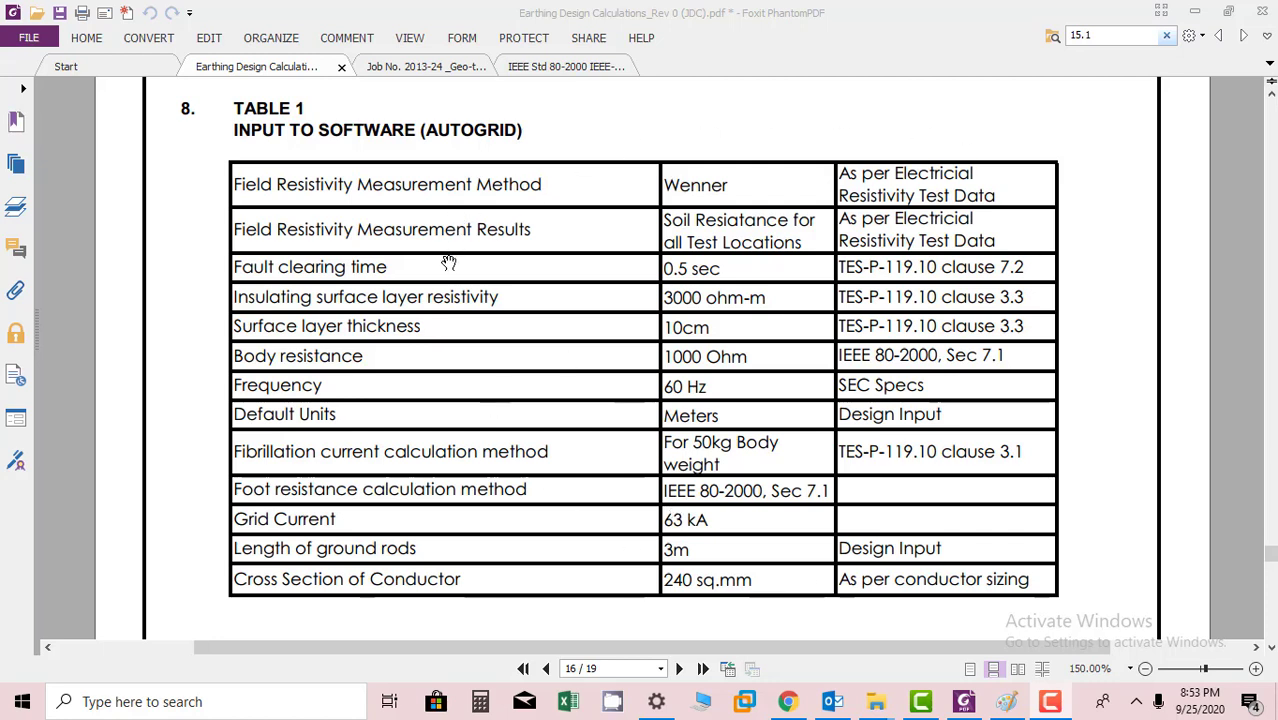
mouse_move(918, 238)
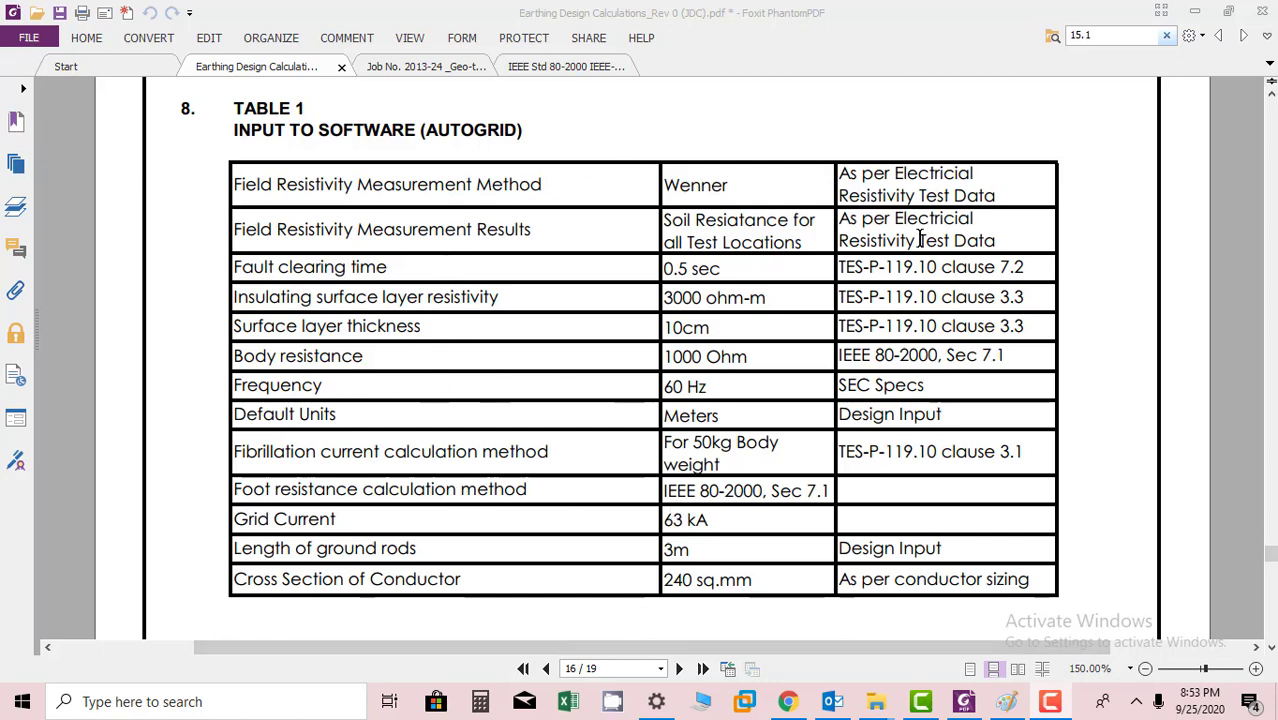
mouse_move(688, 152)
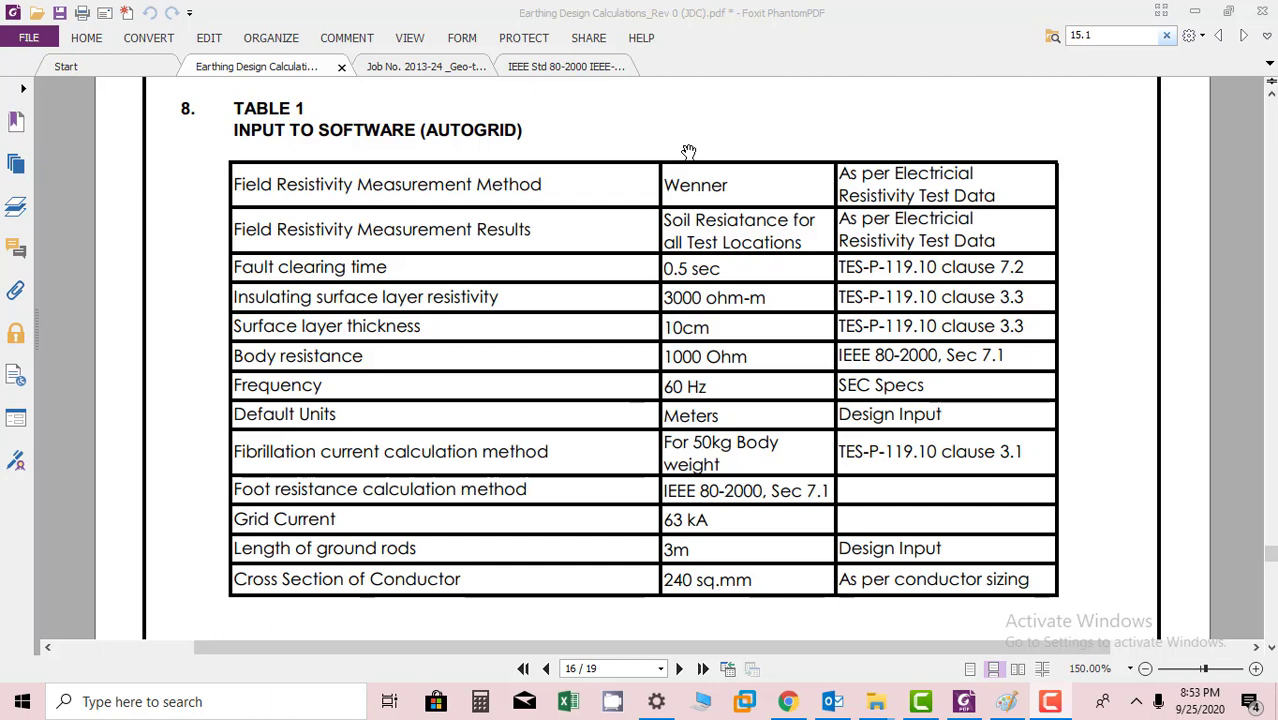
mouse_move(604, 504)
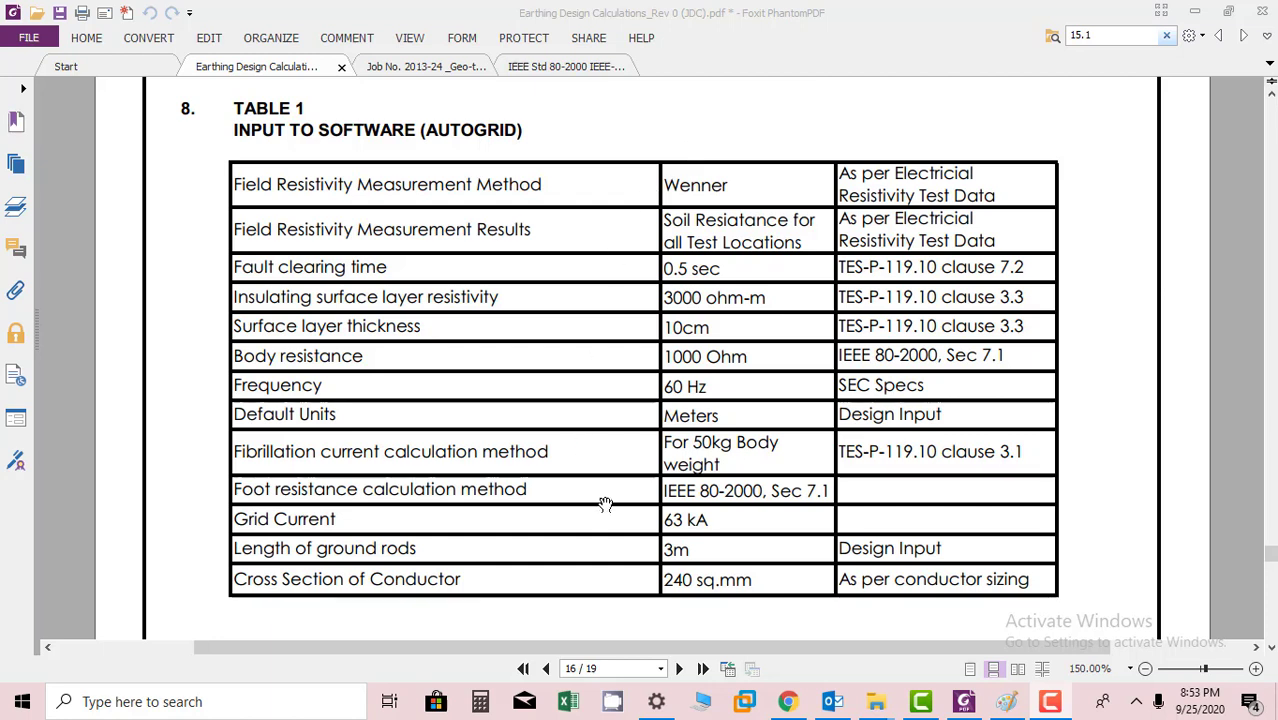
mouse_move(584, 456)
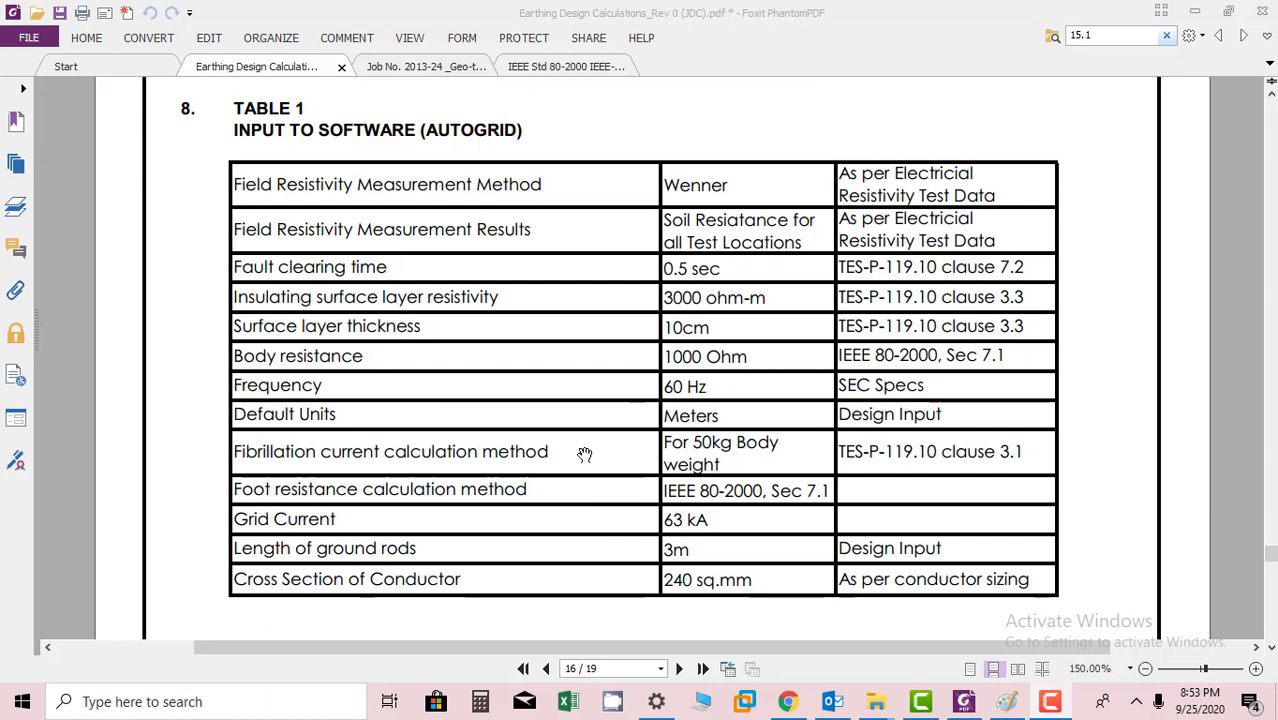
mouse_move(276, 204)
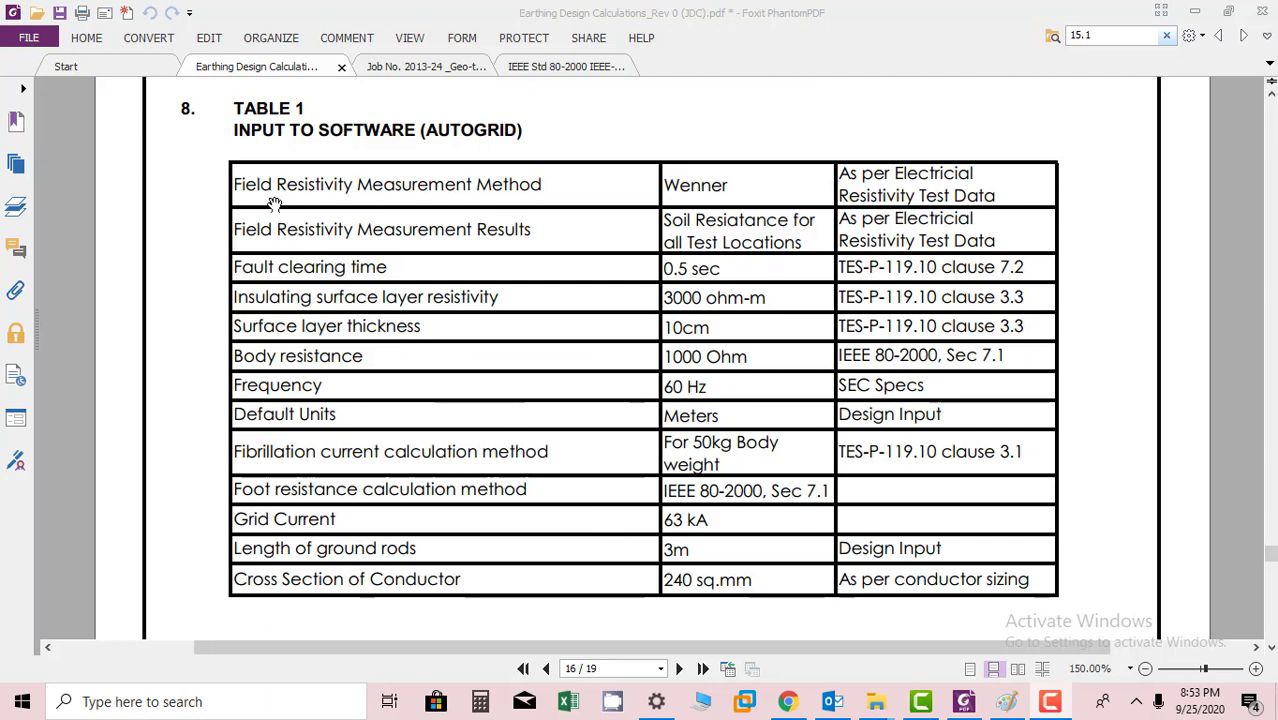
mouse_move(478, 184)
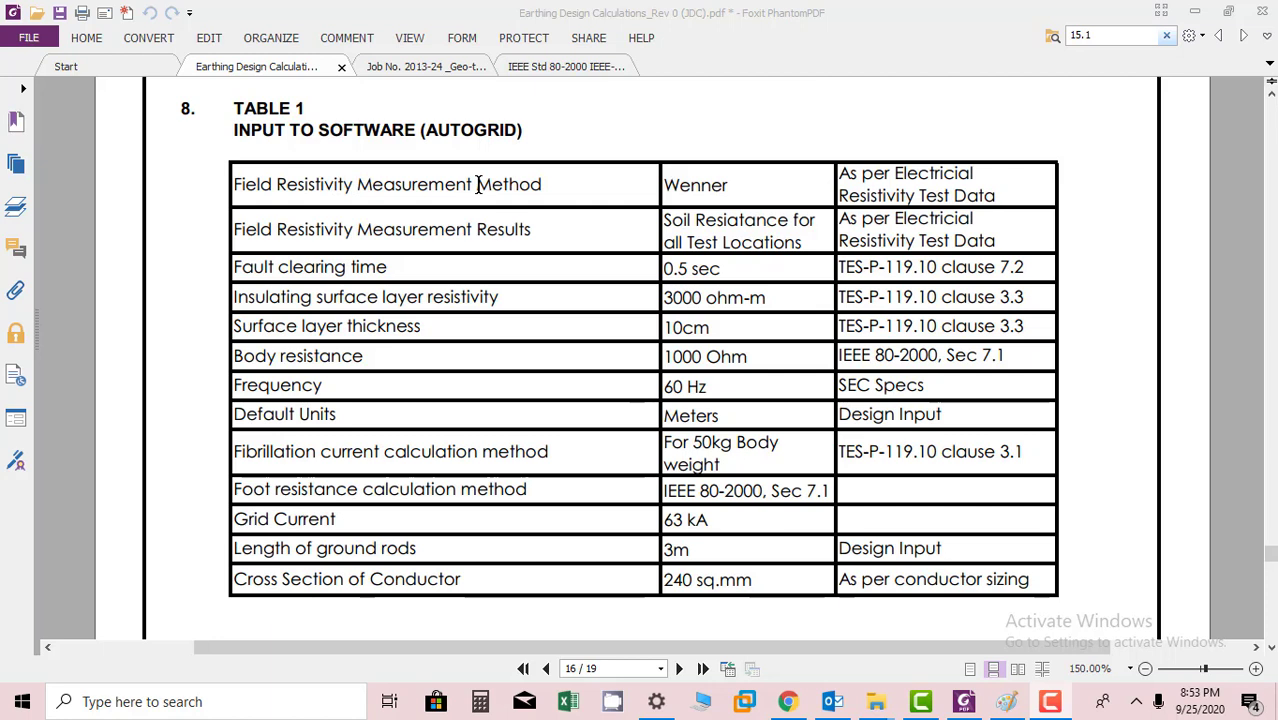
mouse_move(808, 200)
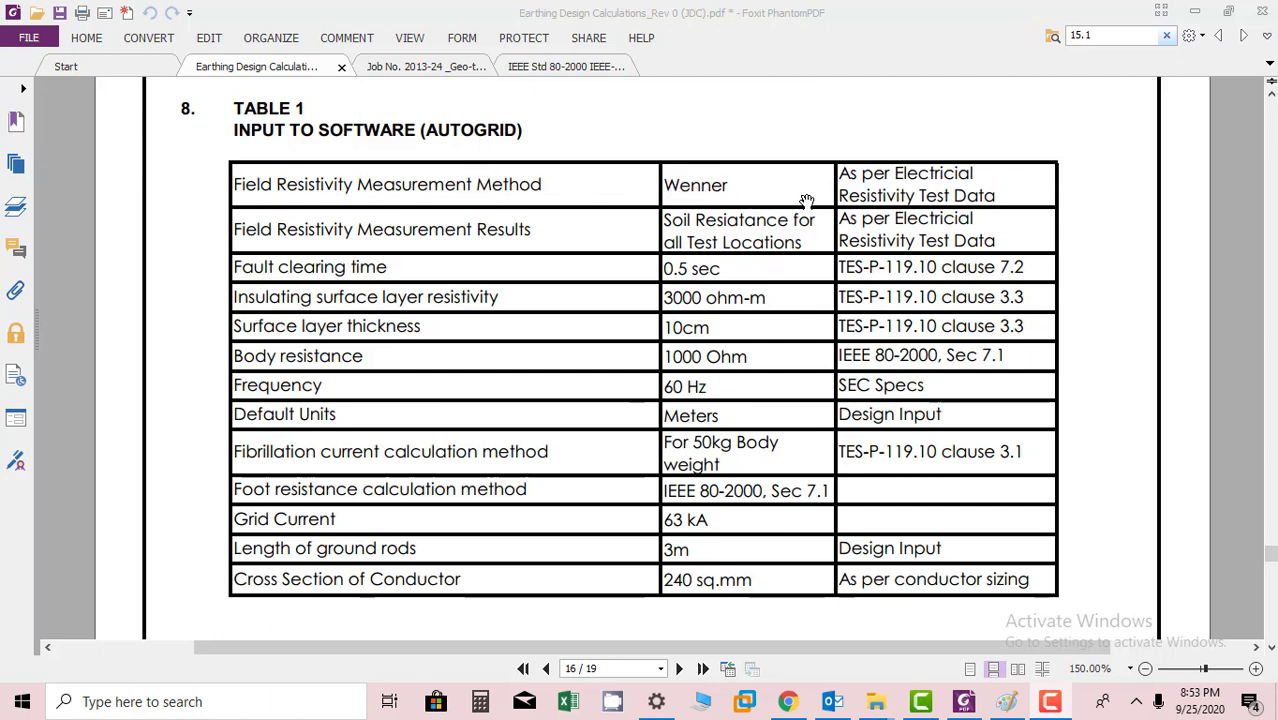
mouse_move(568, 280)
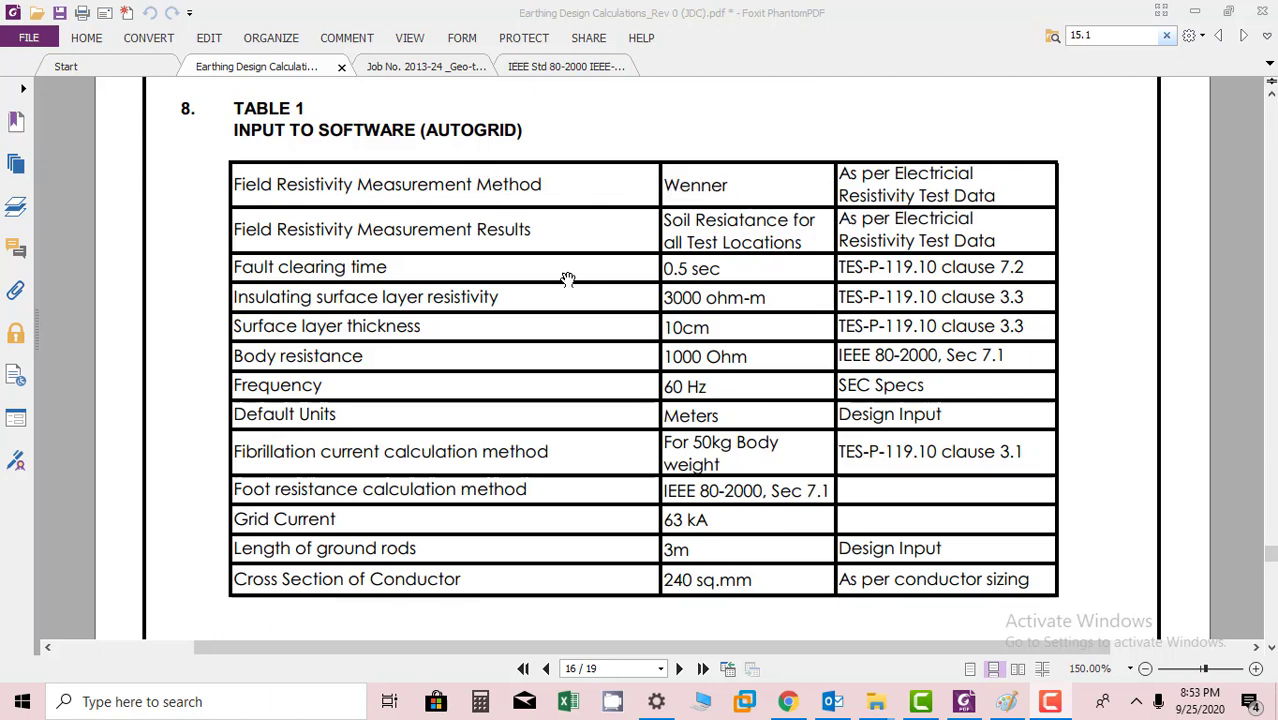
mouse_move(490, 232)
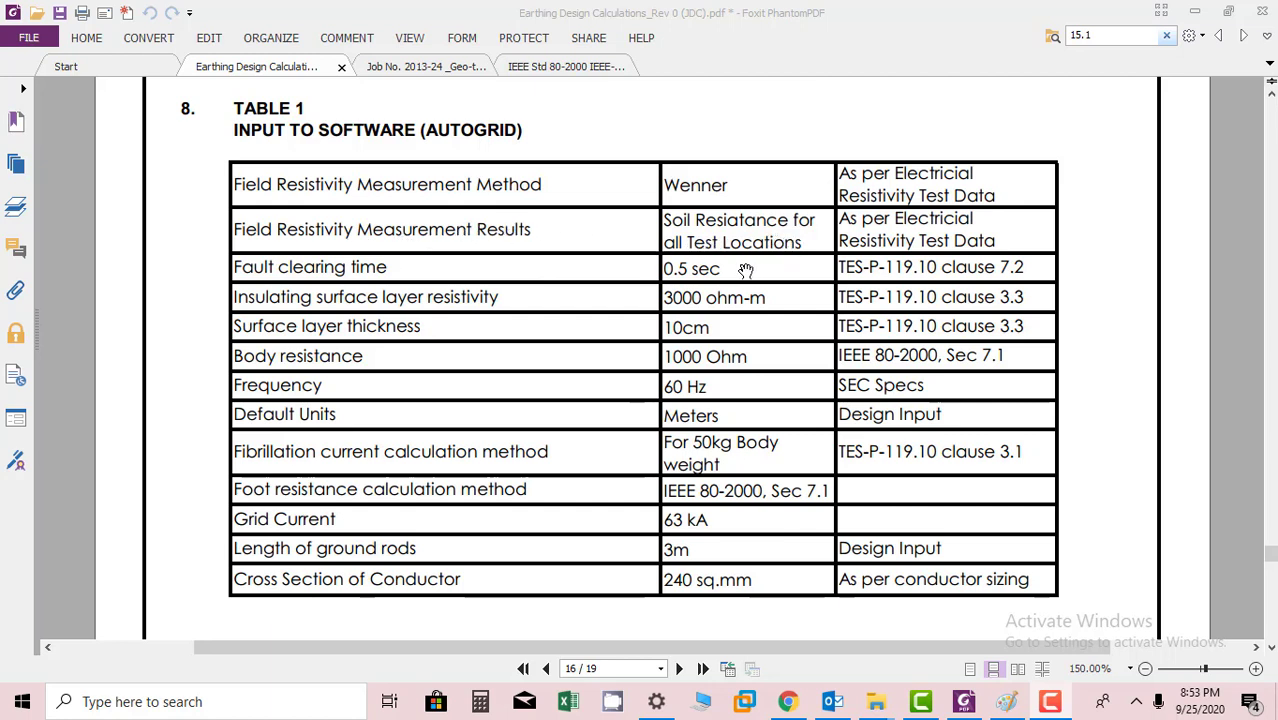
mouse_move(948, 260)
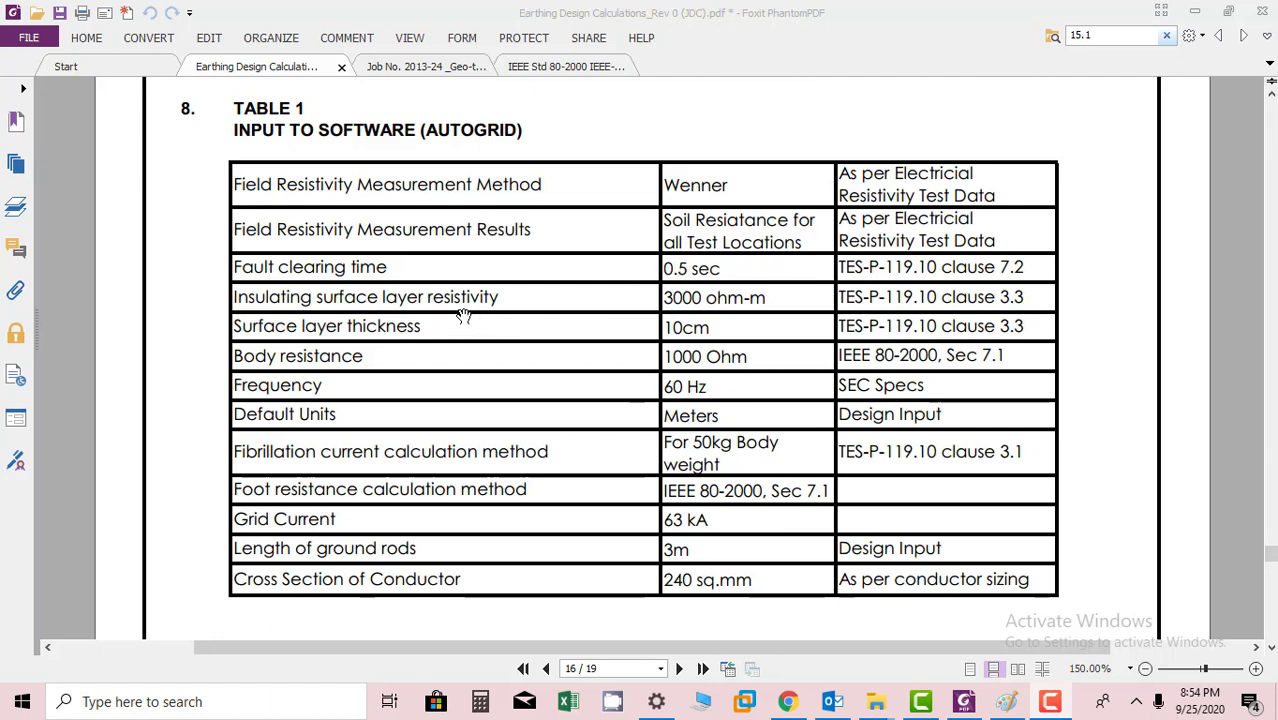
mouse_move(740, 298)
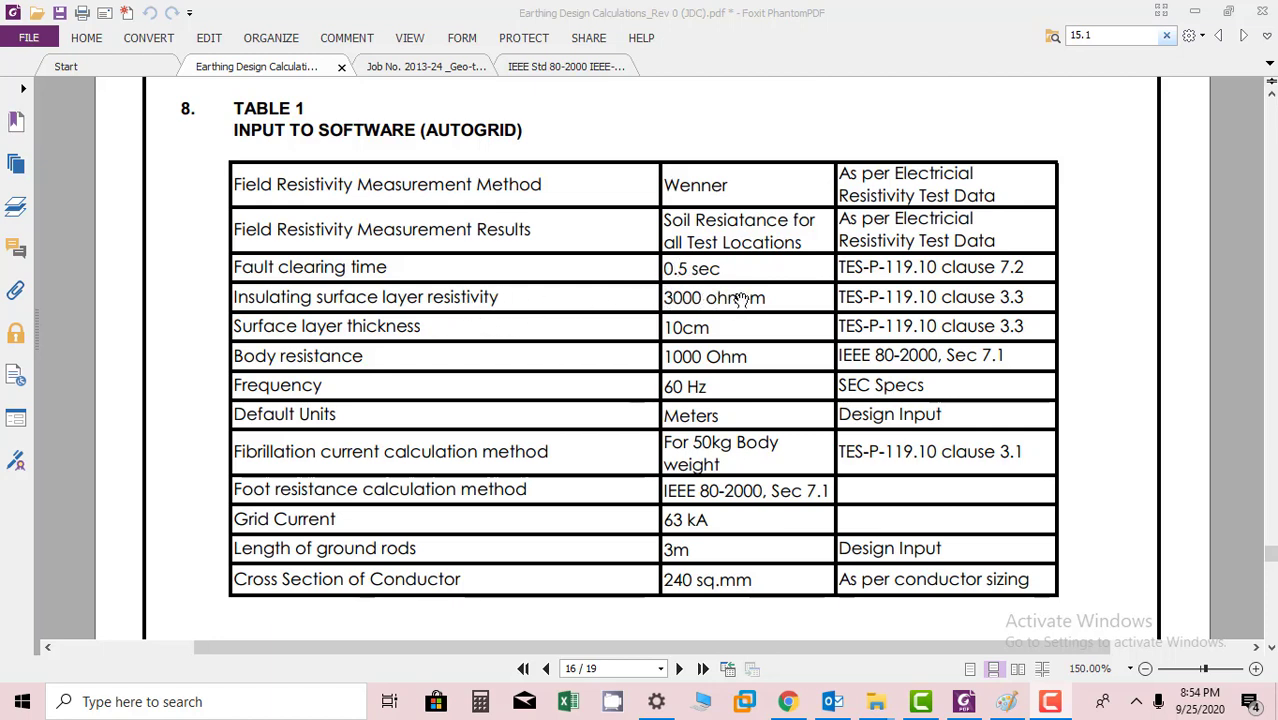
mouse_move(316, 336)
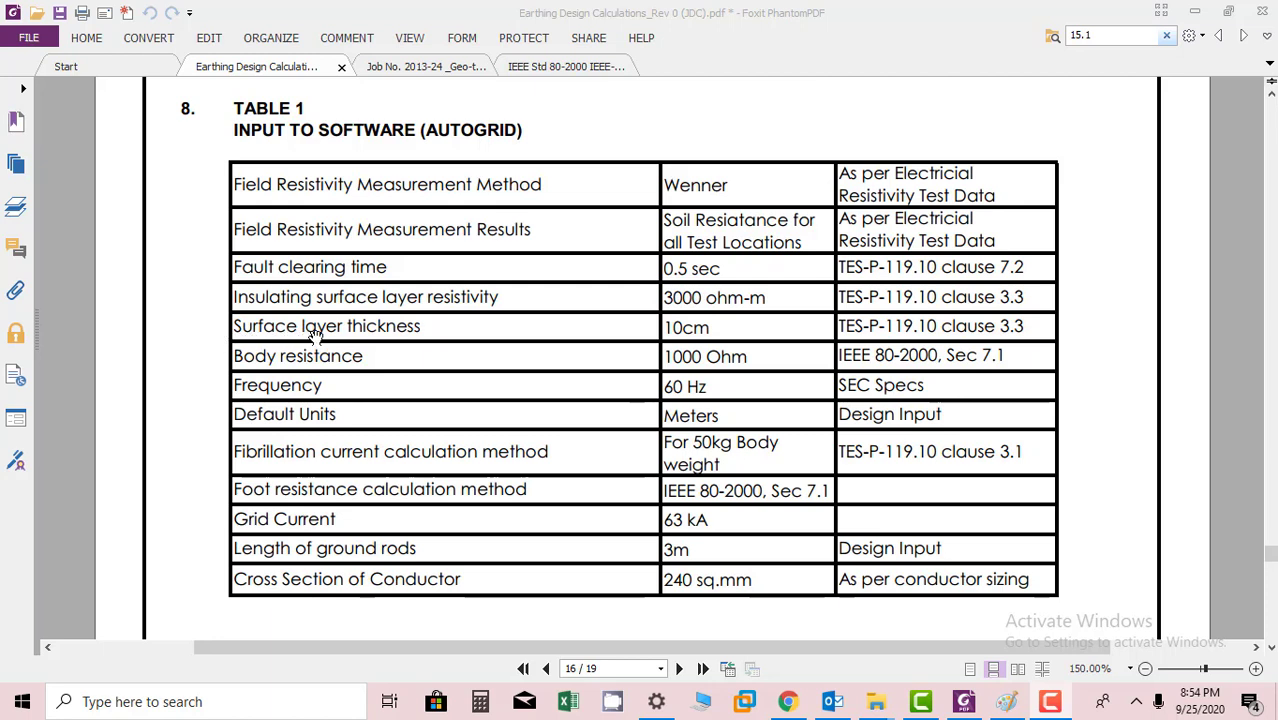
mouse_move(332, 370)
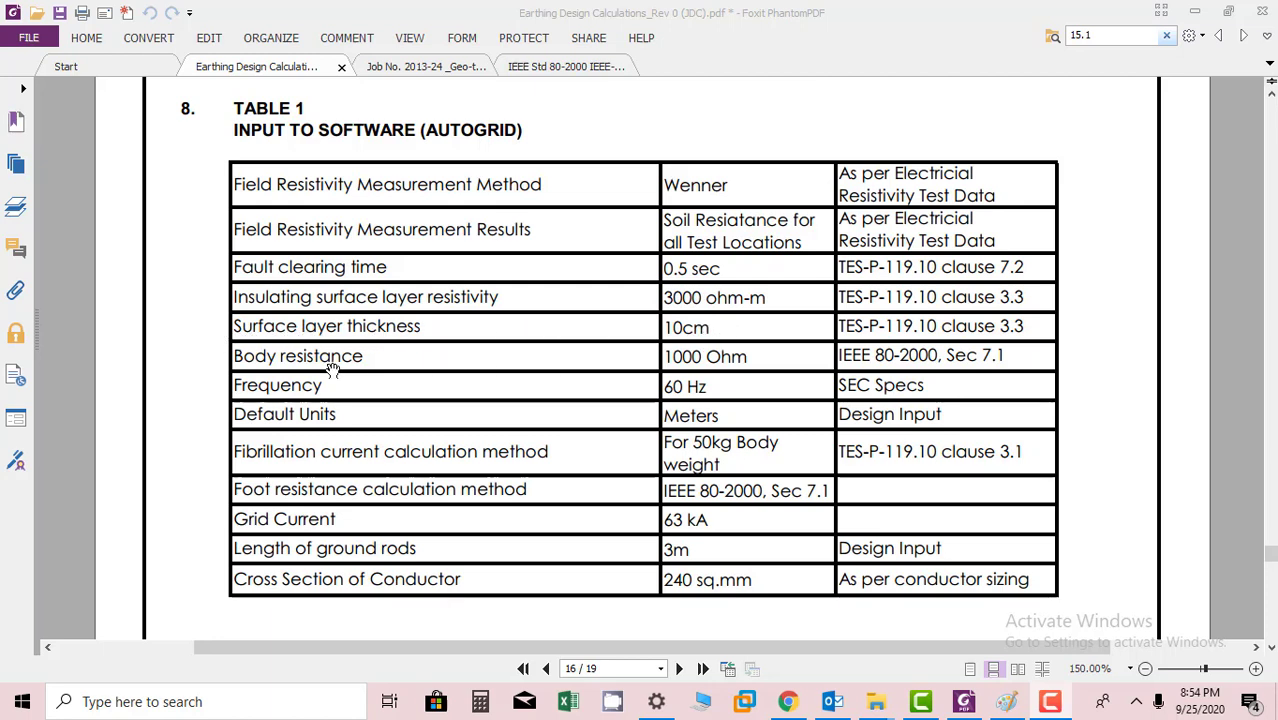
mouse_move(356, 388)
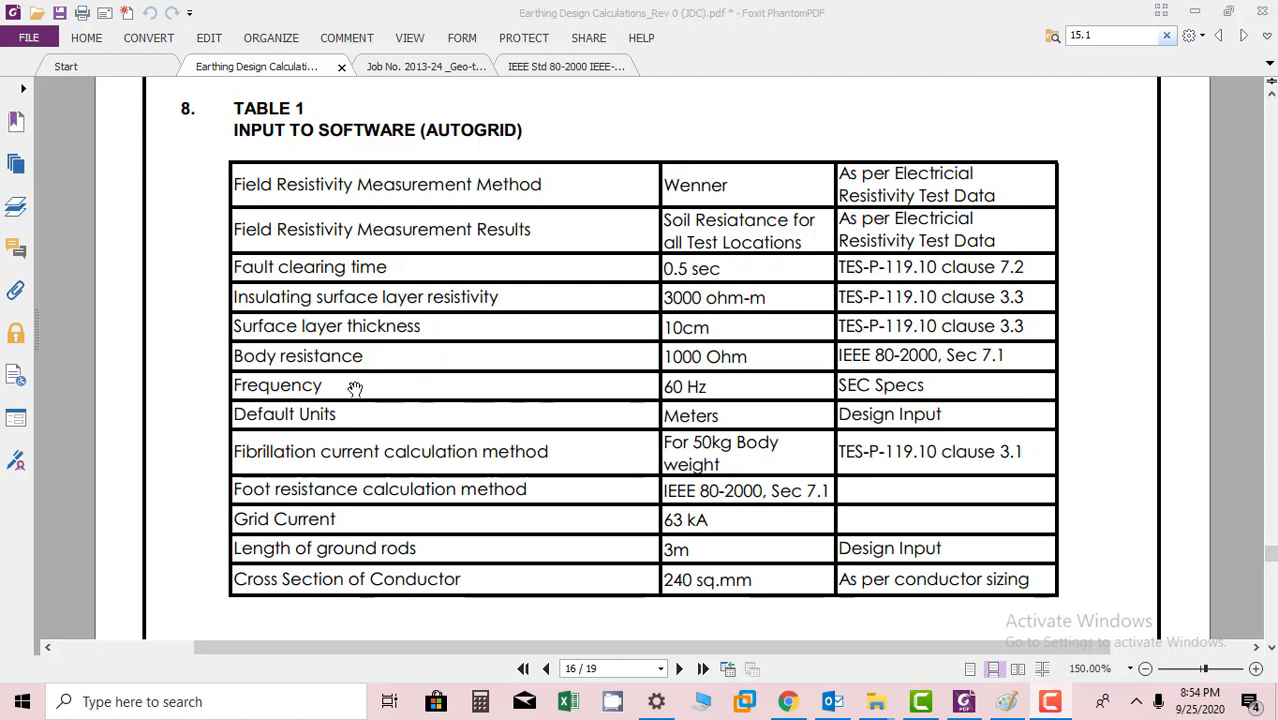
mouse_move(728, 410)
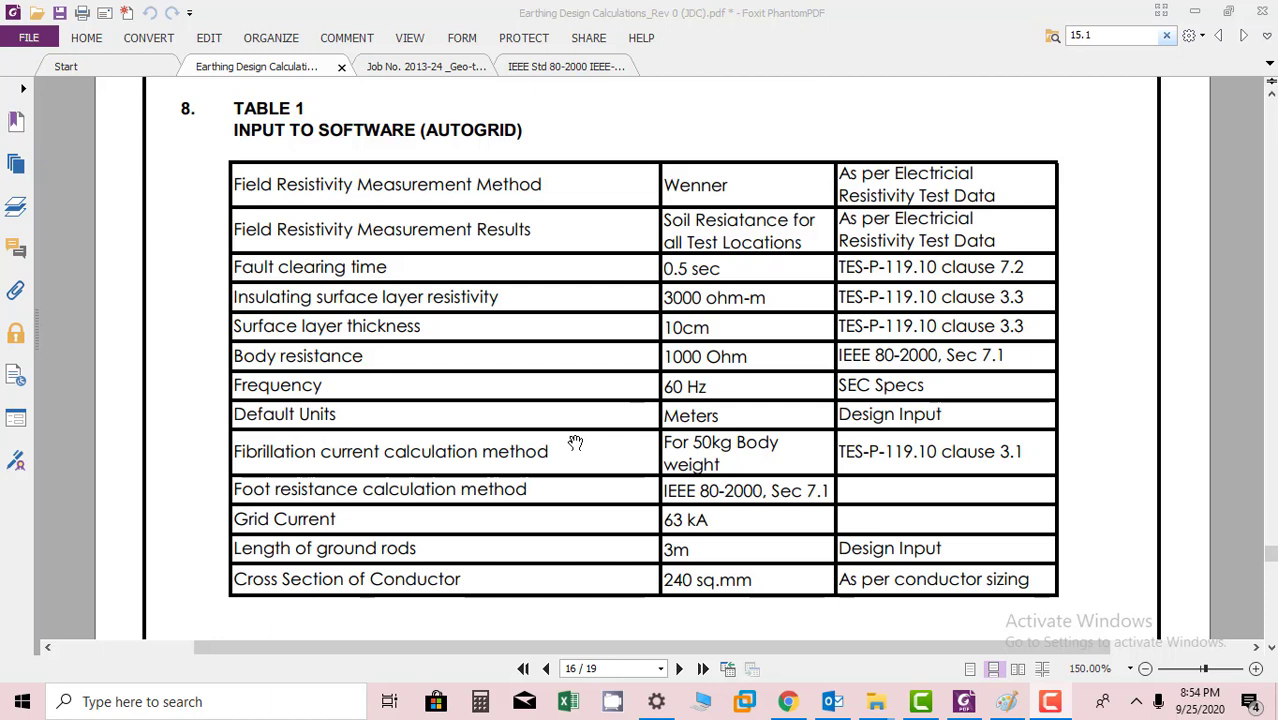
mouse_move(284, 476)
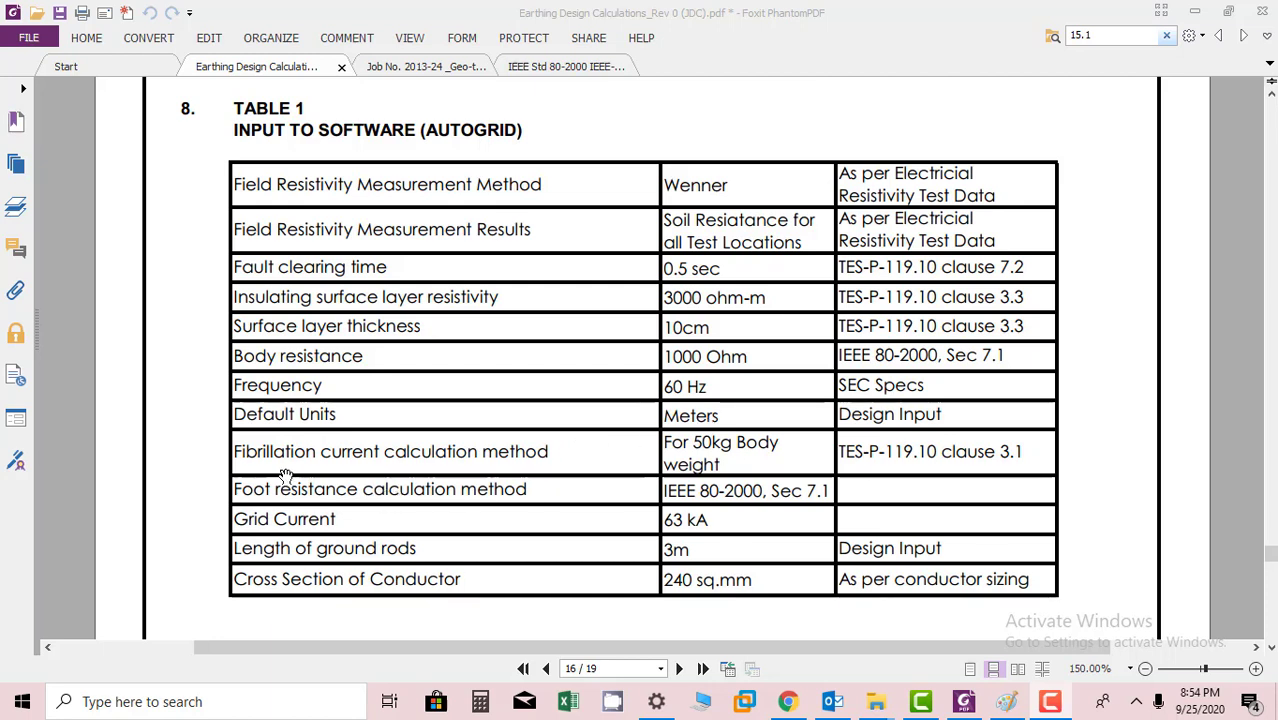
mouse_move(440, 460)
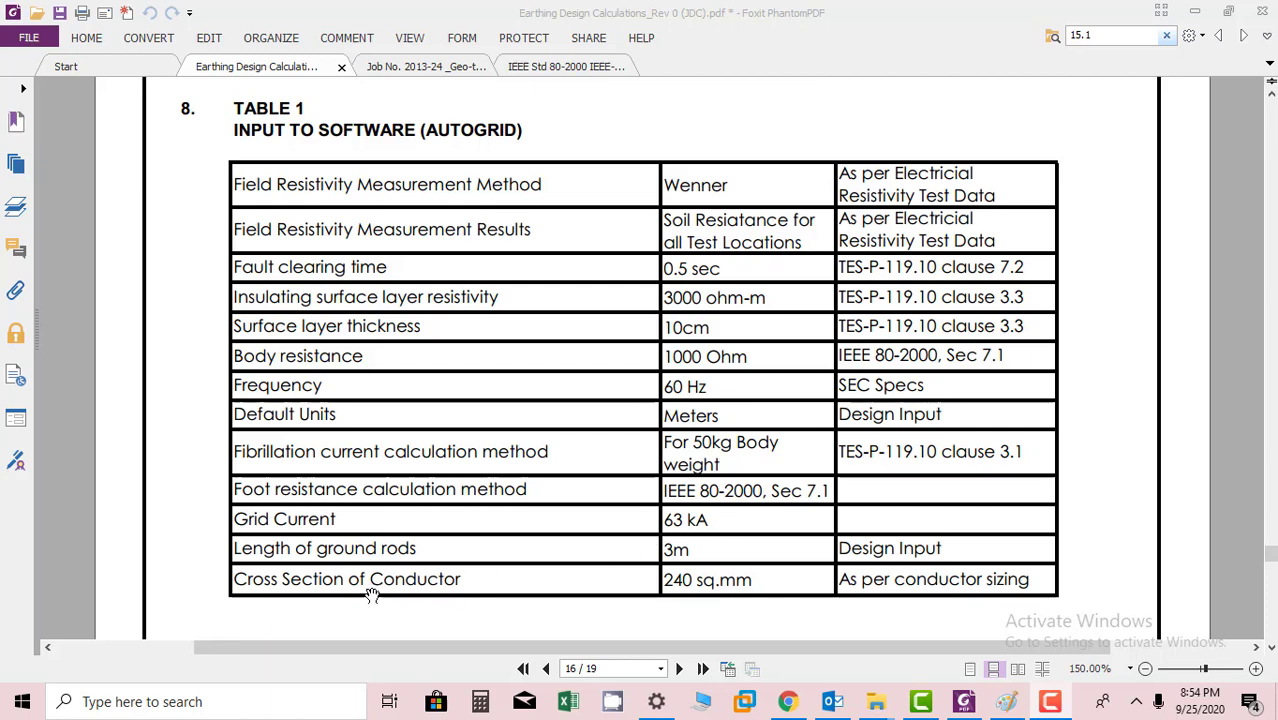
mouse_move(690, 524)
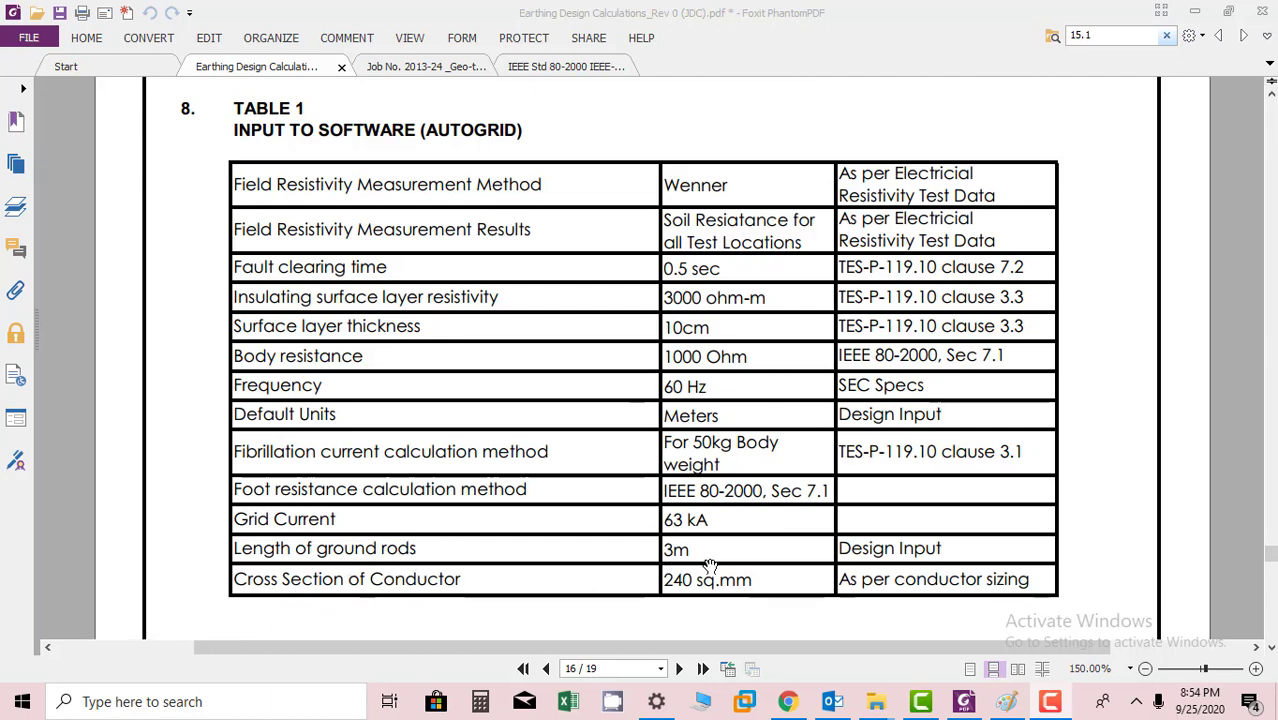
mouse_move(684, 548)
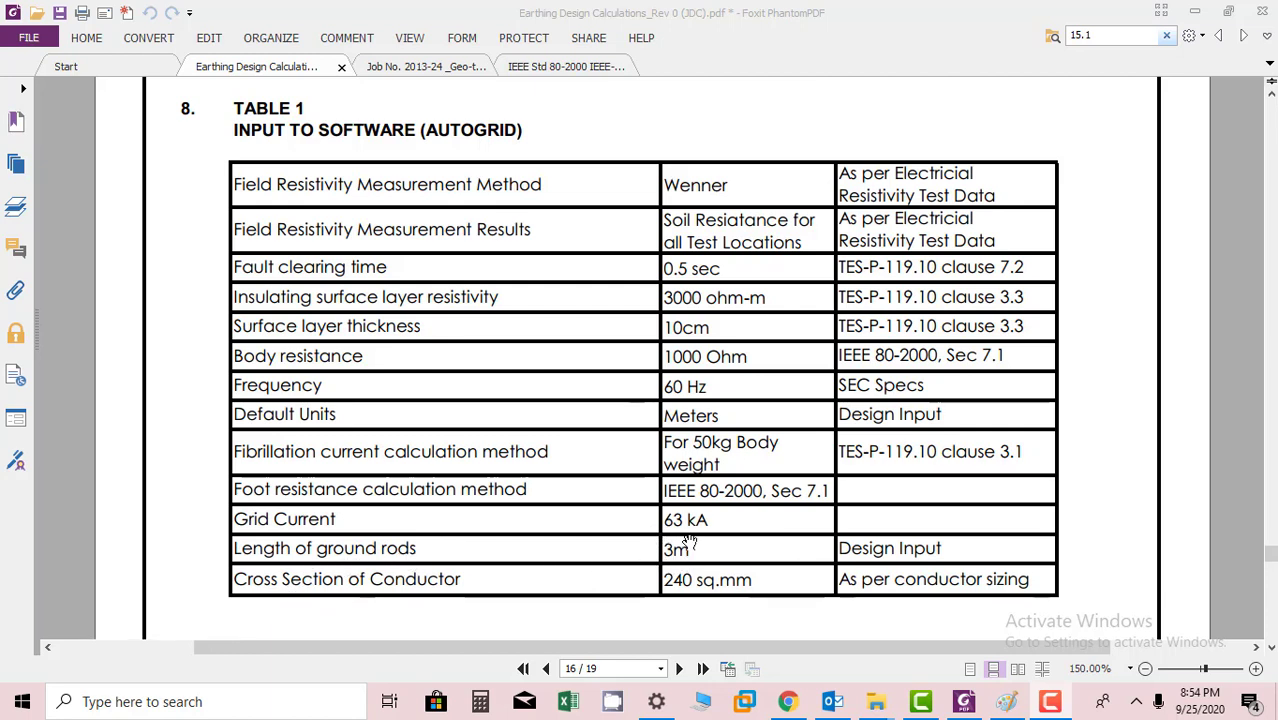
mouse_move(530, 610)
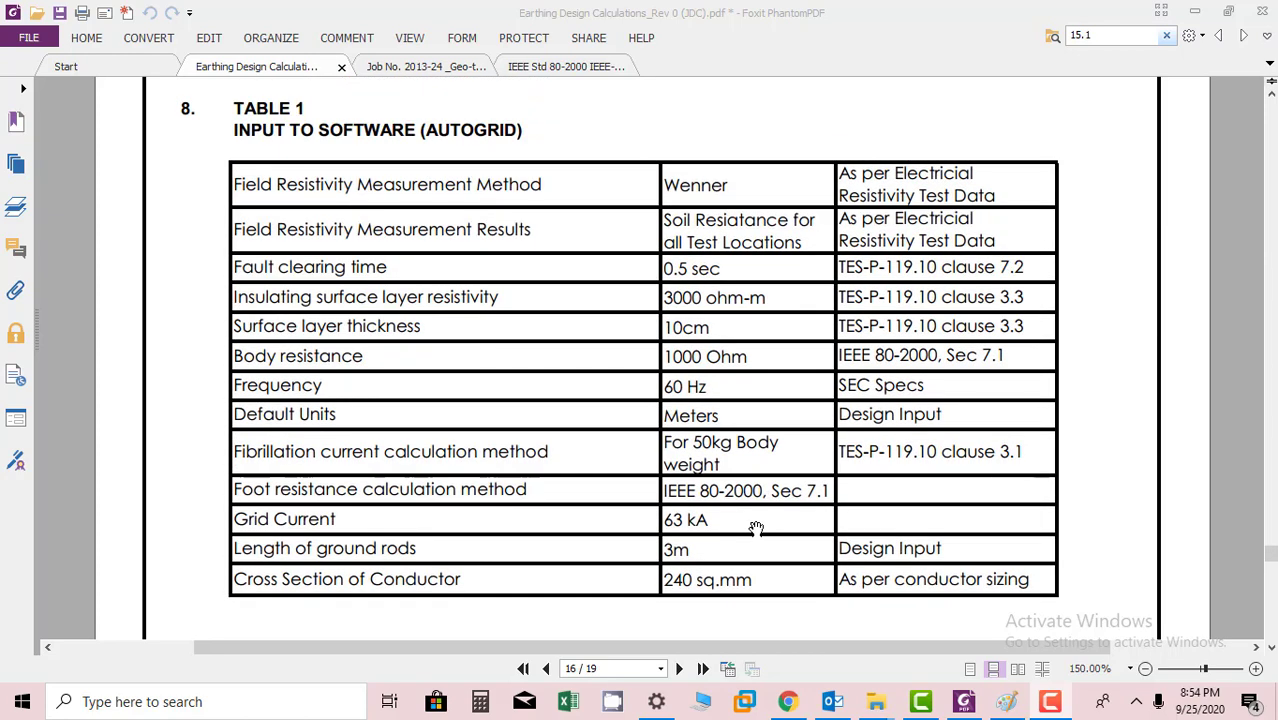
Step: Scroll past page 17 to the Summary of Earth Resistivity Readings table on page 18
scroll("down", 3)
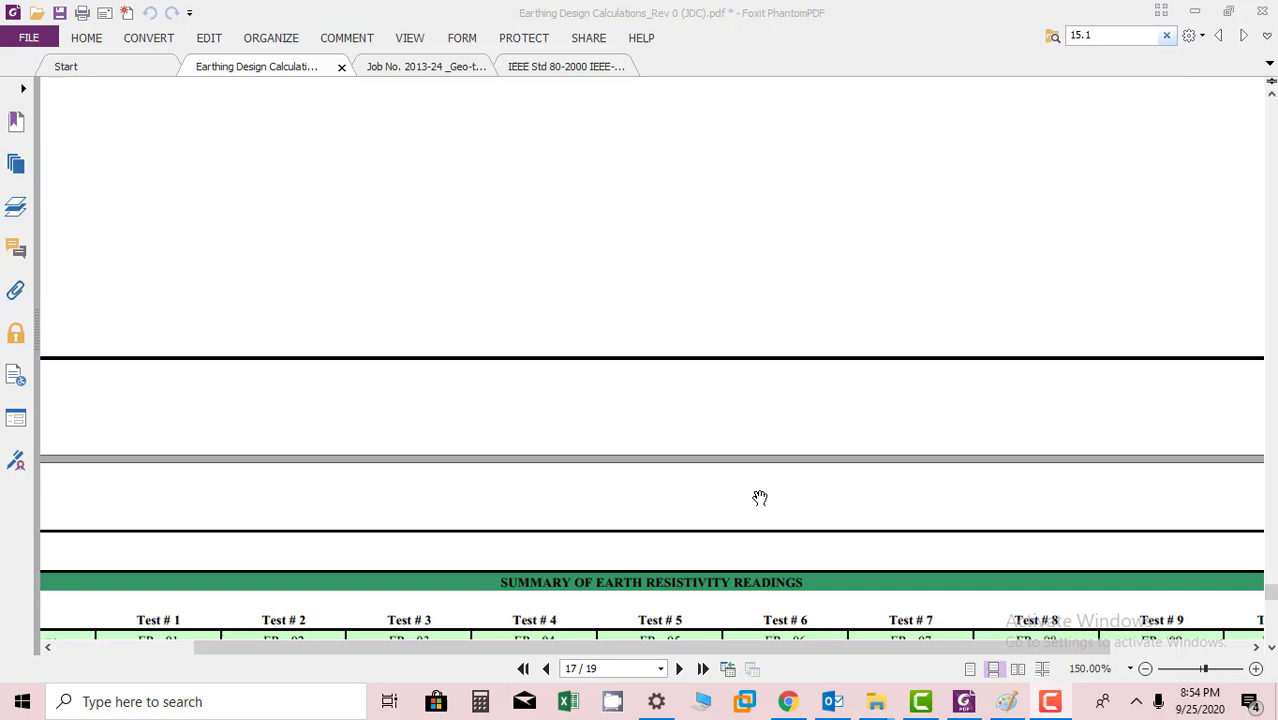
scroll("down", 3)
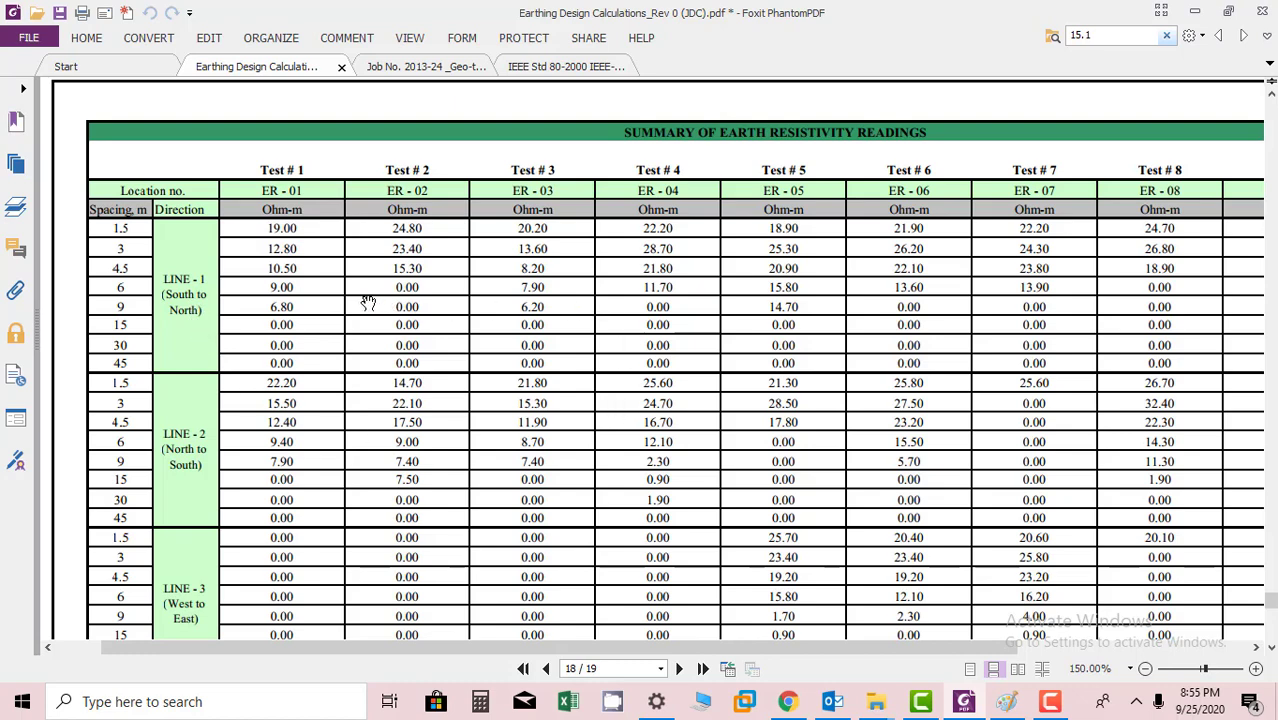
Step: Scroll the page 18 summary table down to the Line 3, Line 4 and Line 5 readings
scroll("down", 3)
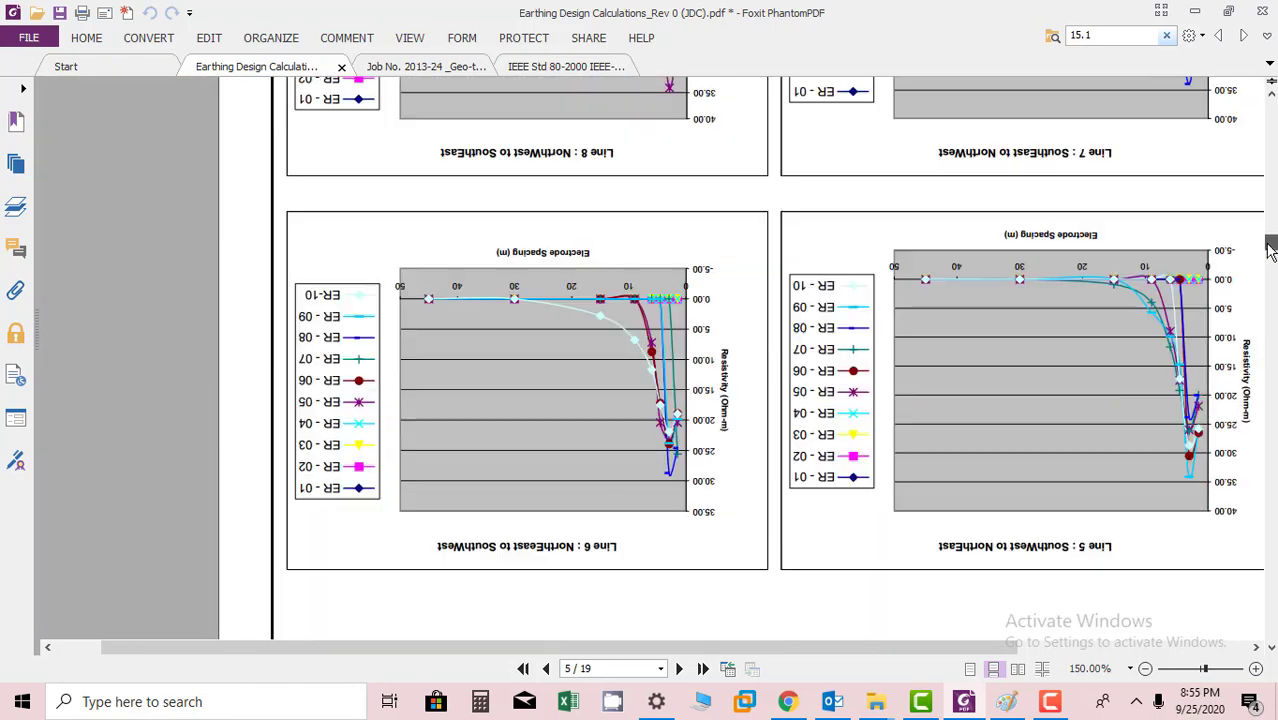
scroll("down", 3)
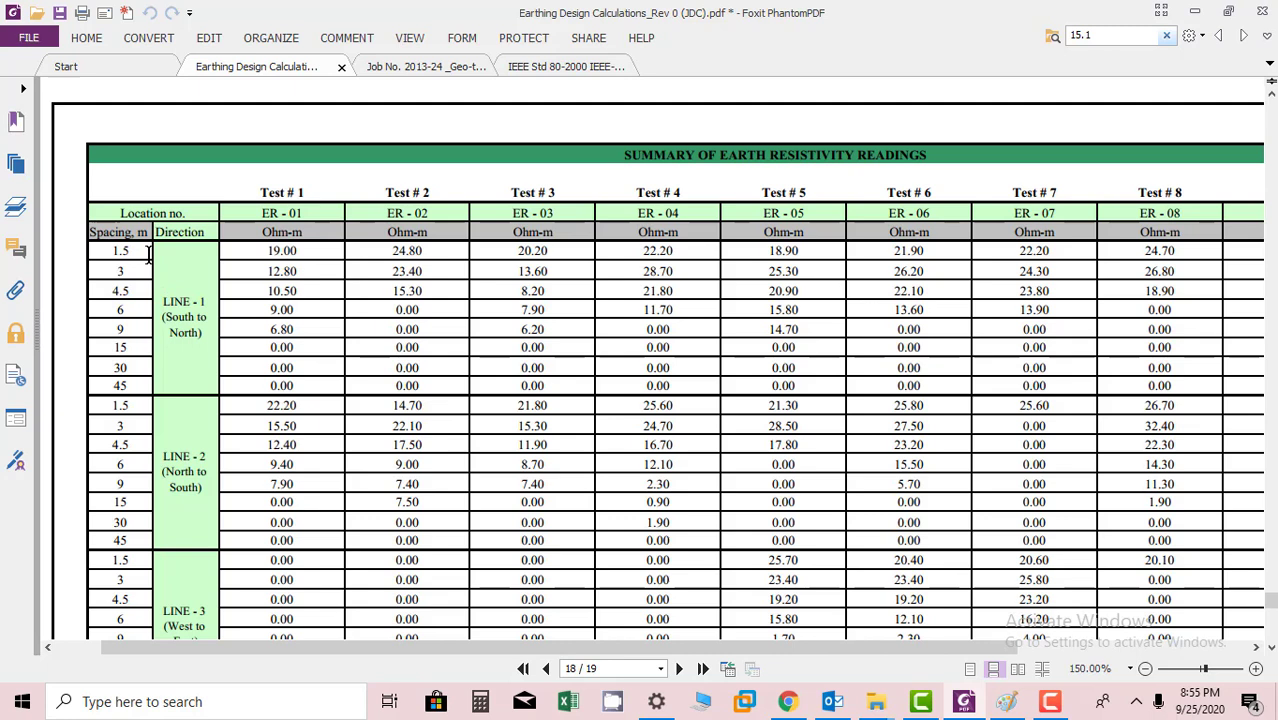
mouse_move(300, 252)
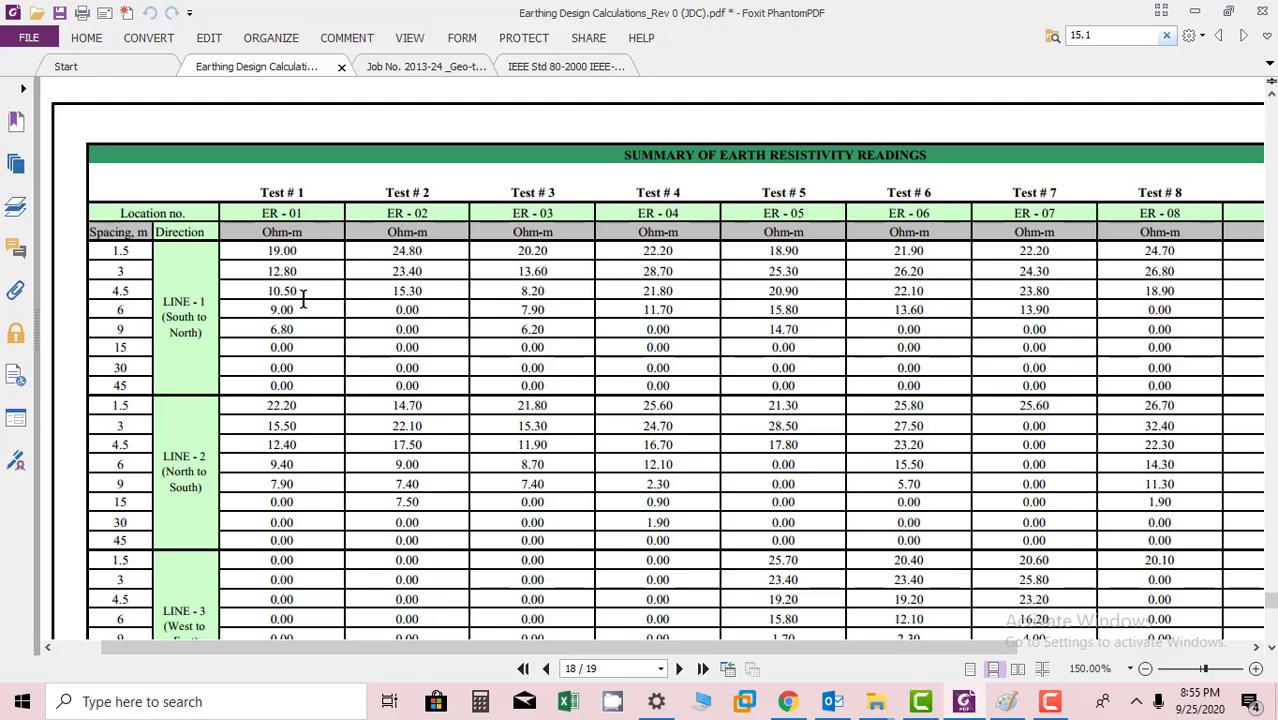
mouse_move(1064, 288)
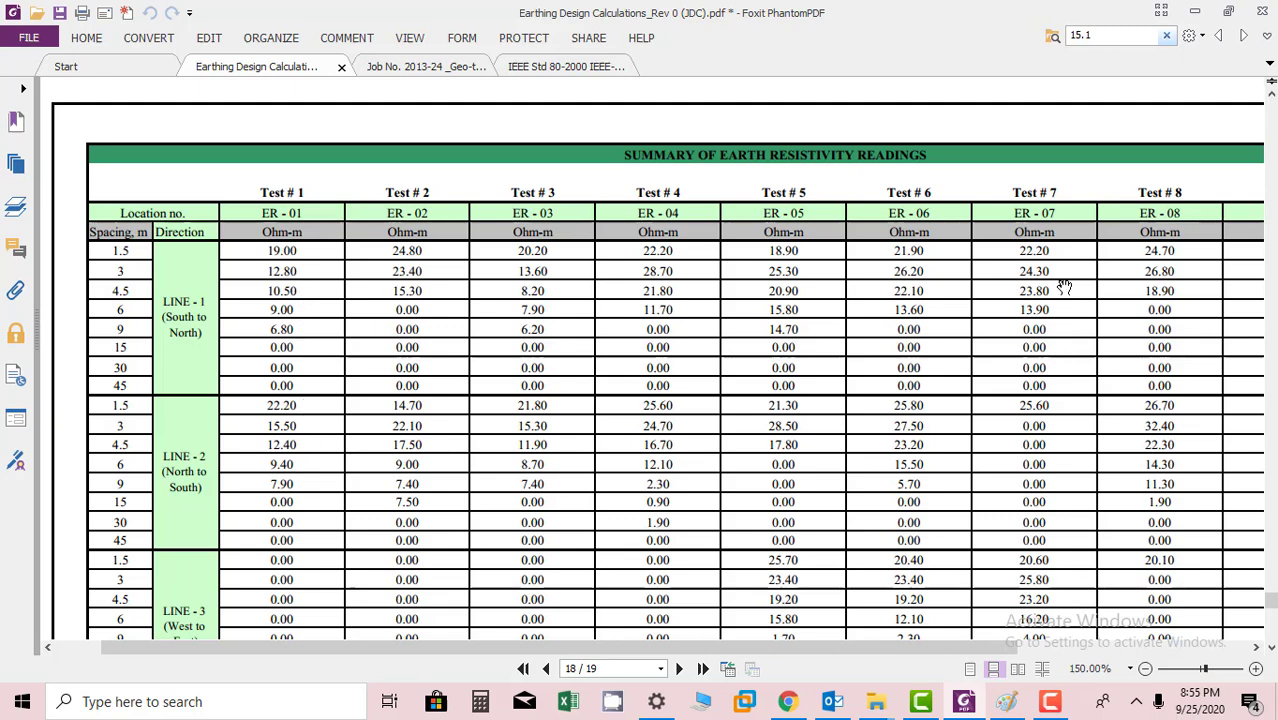
mouse_move(748, 236)
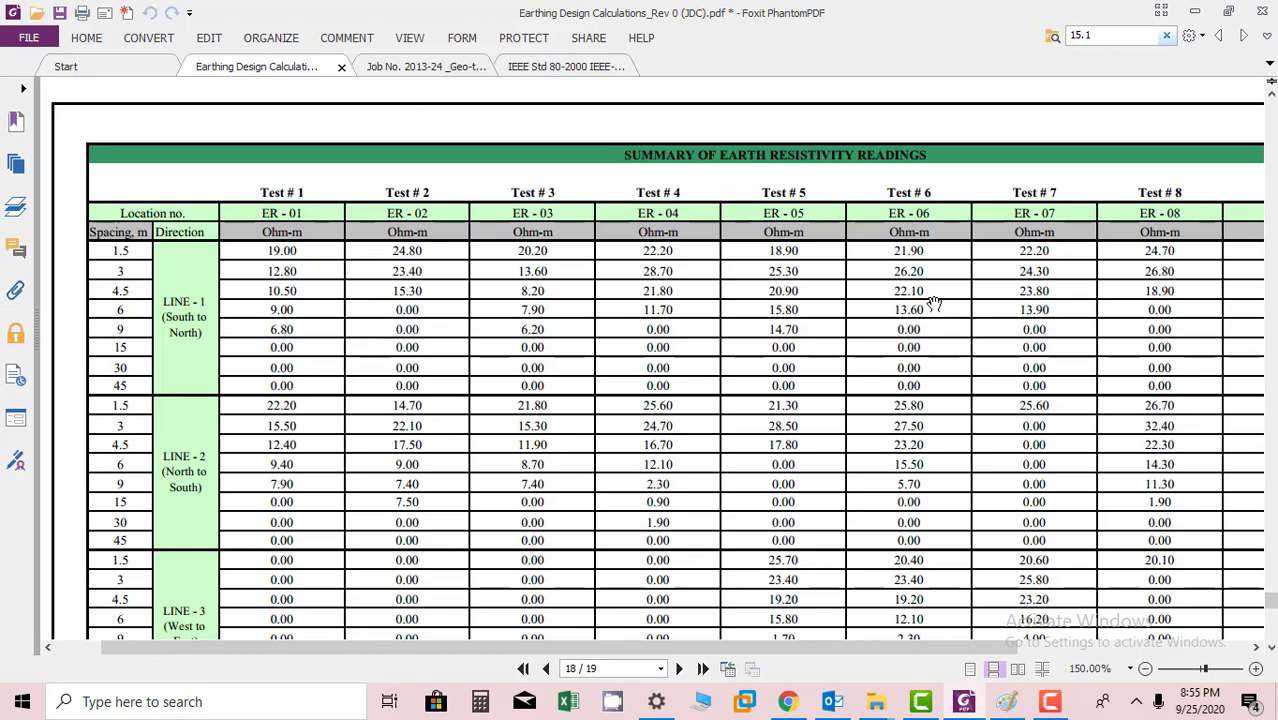
scroll("down", 3)
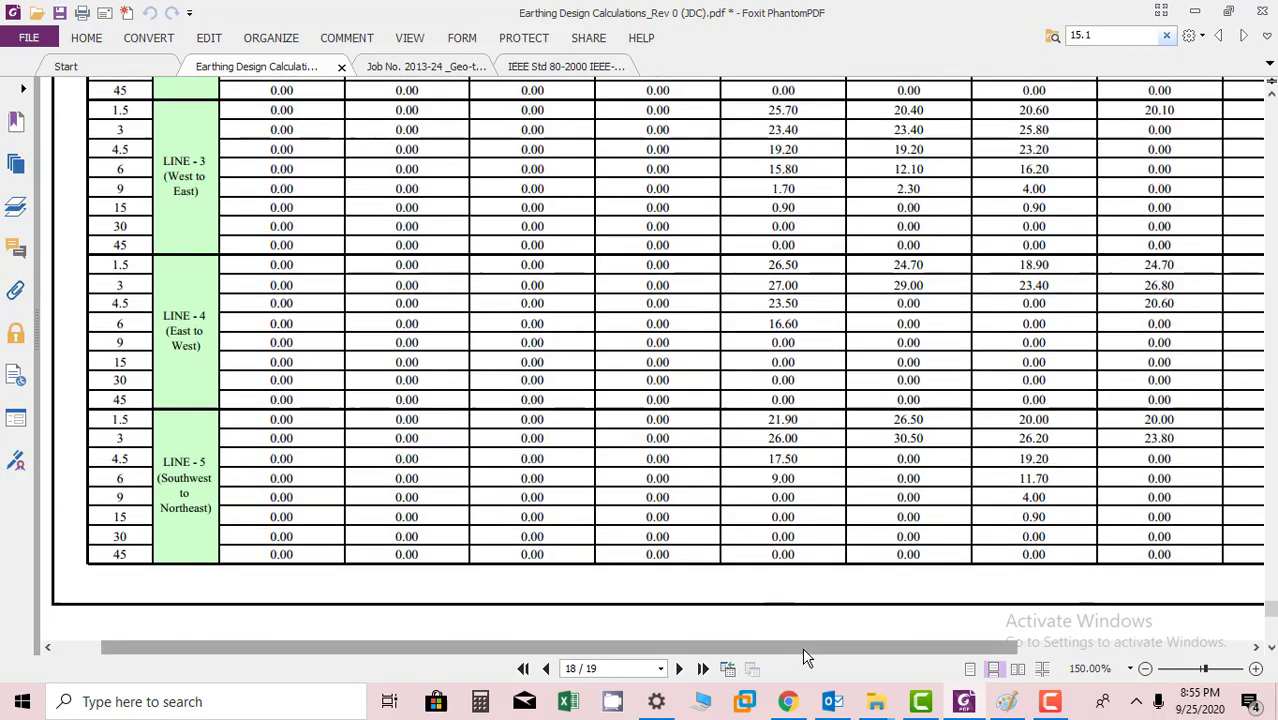
Step: Navigate back through pages 16 and 2 to the page 1 title page
scroll("right", 3)
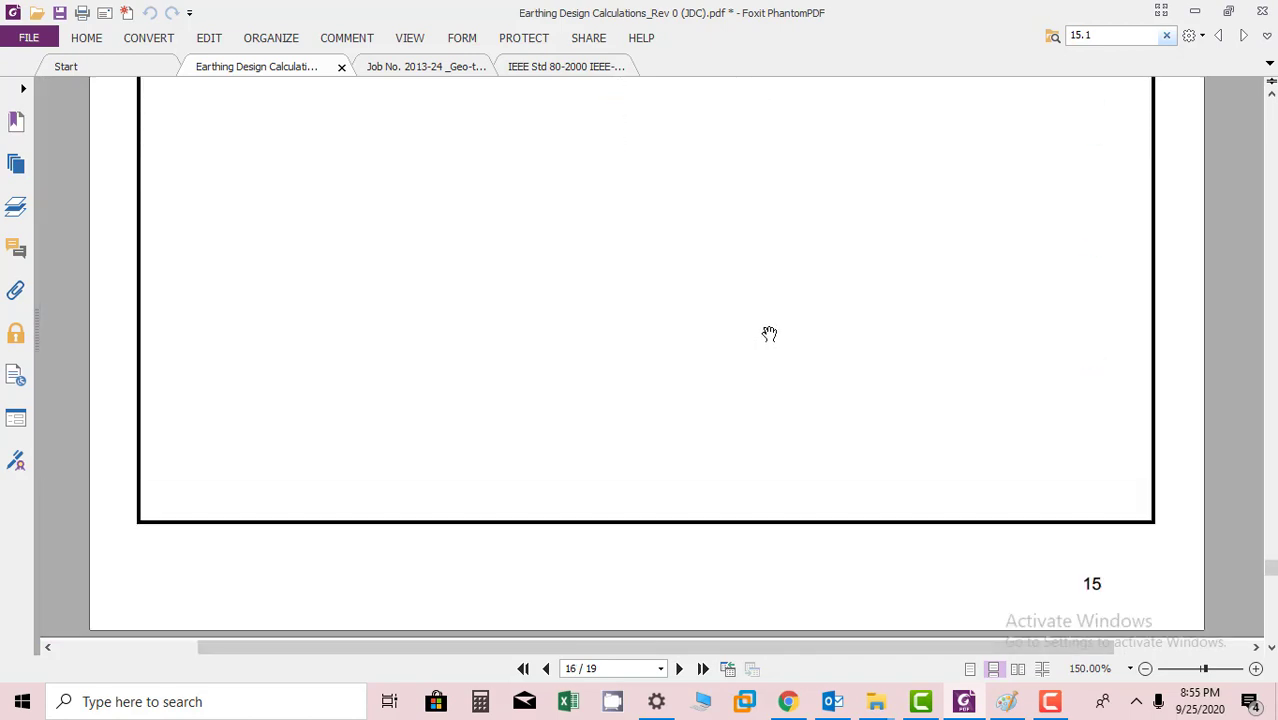
scroll("down", 3)
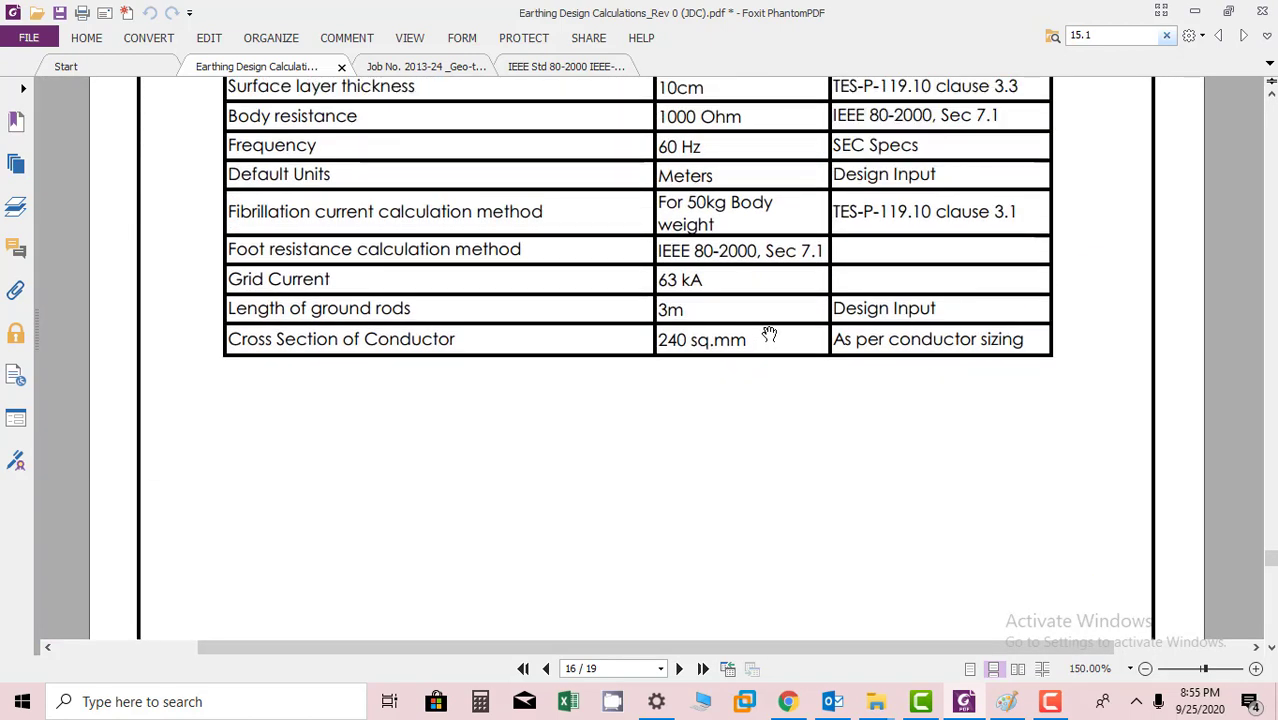
scroll("down", 3)
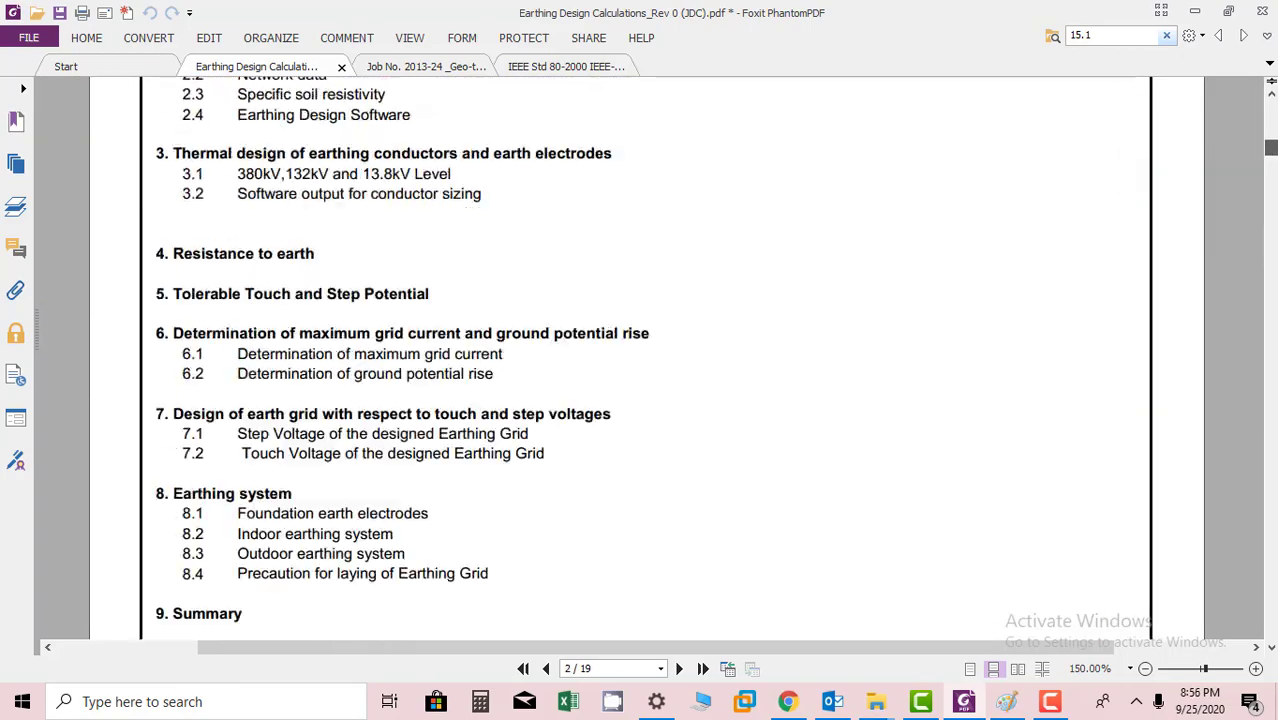
left_click(544, 668)
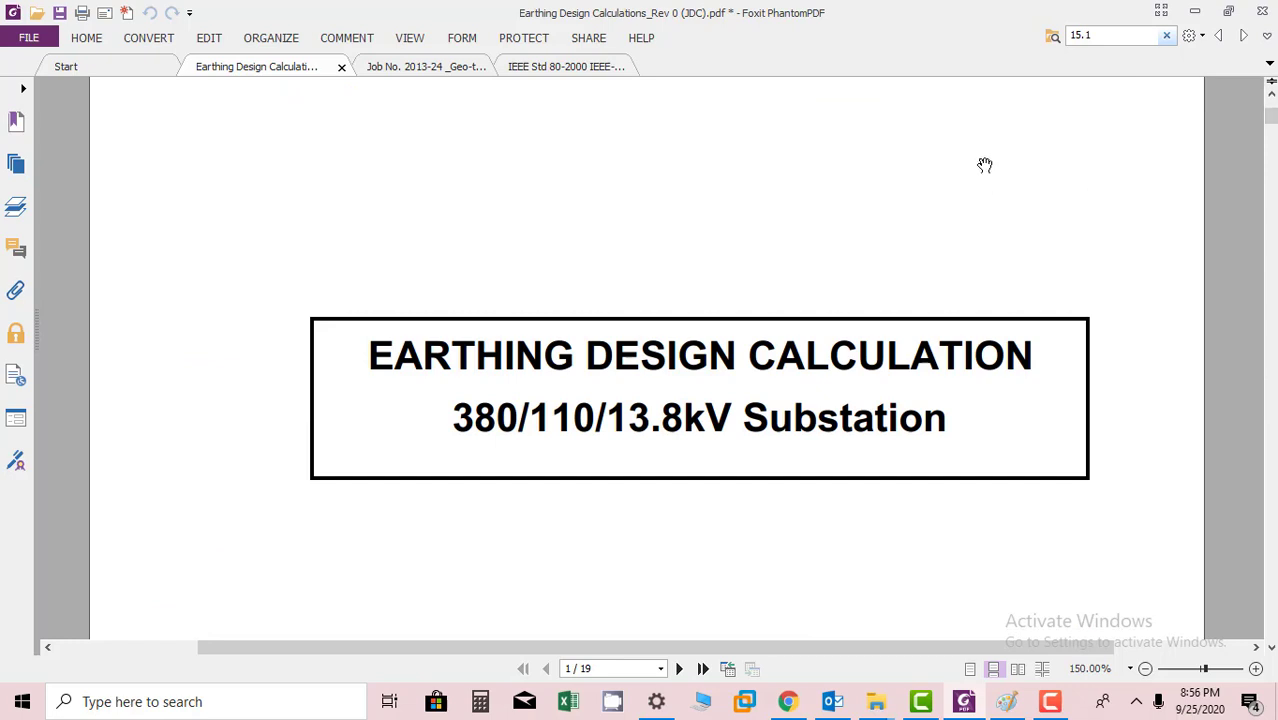